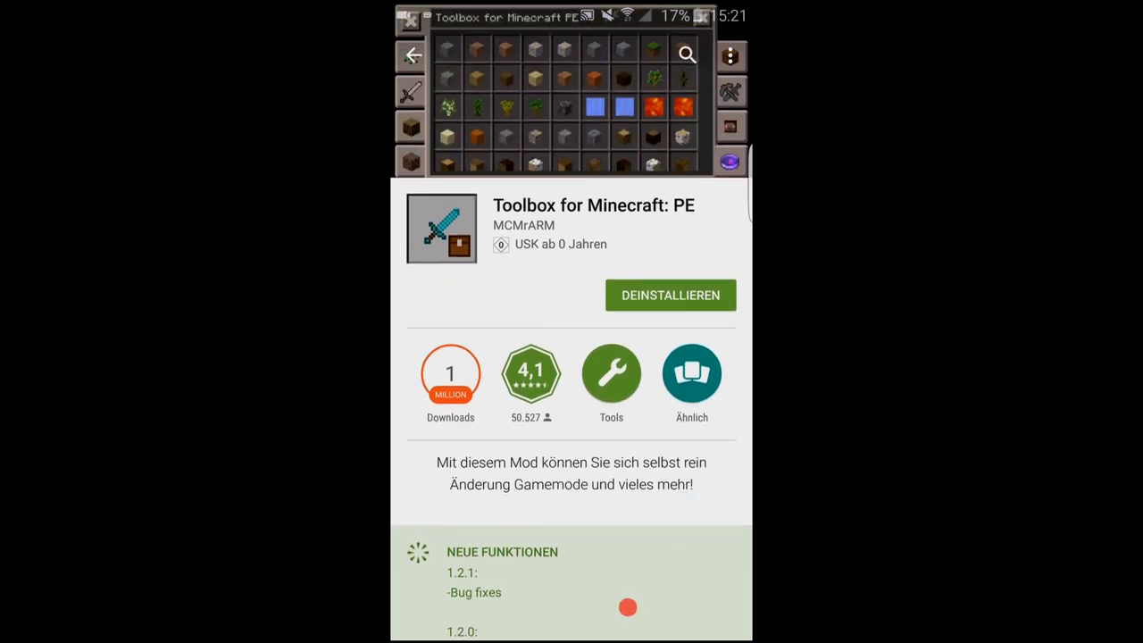
# Step: Scroll the Toolbox item picker down to the 64-sapling stack
pyautogui.scroll(-3)
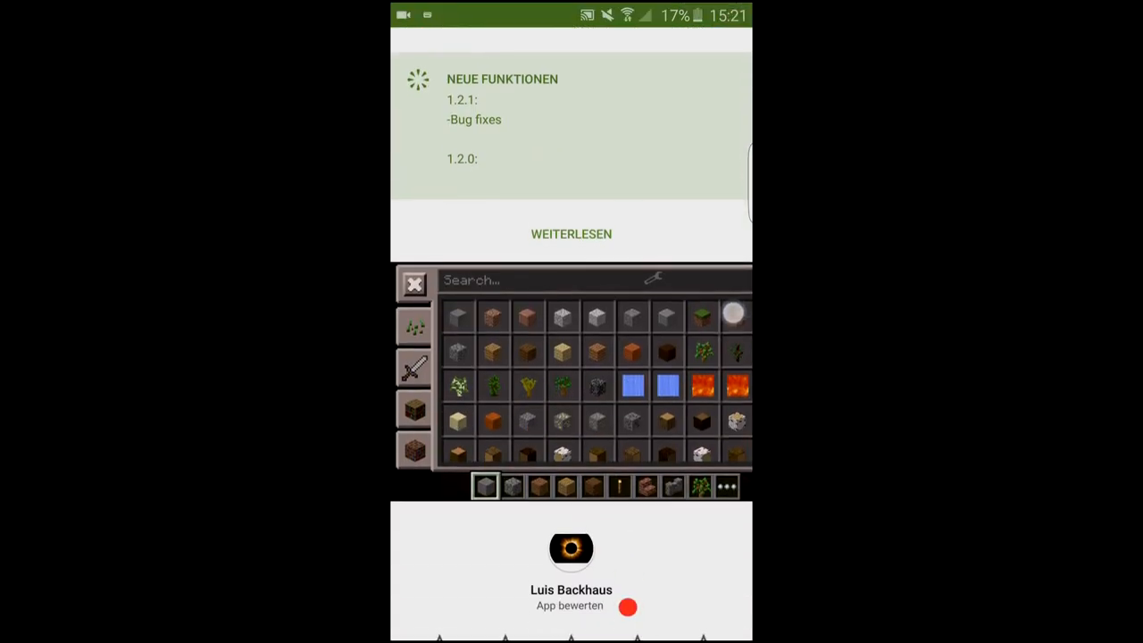
pyautogui.scroll(-3)
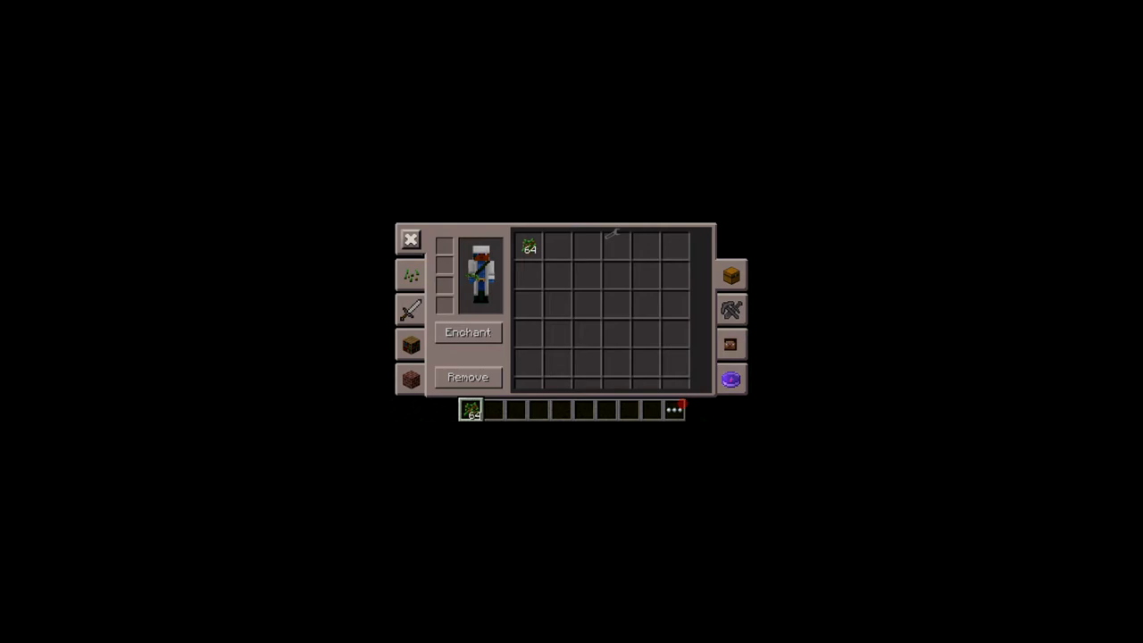
# Step: Enchant the sapling stack by raising the Schutz level, then move on to game settings
pyautogui.click(467, 331)
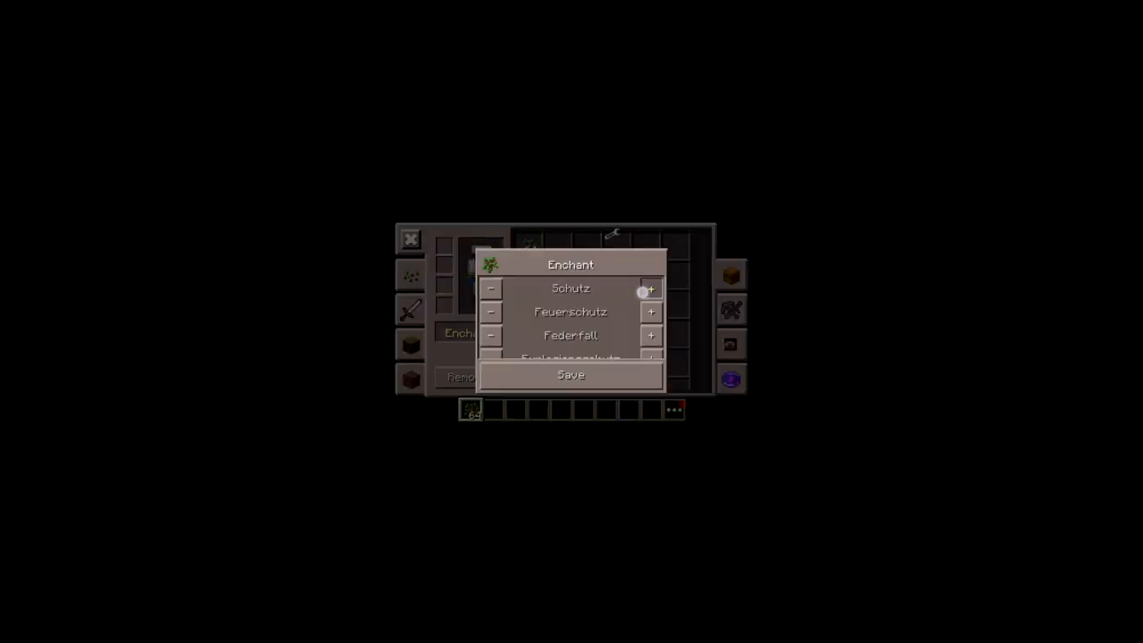
pyautogui.click(569, 374)
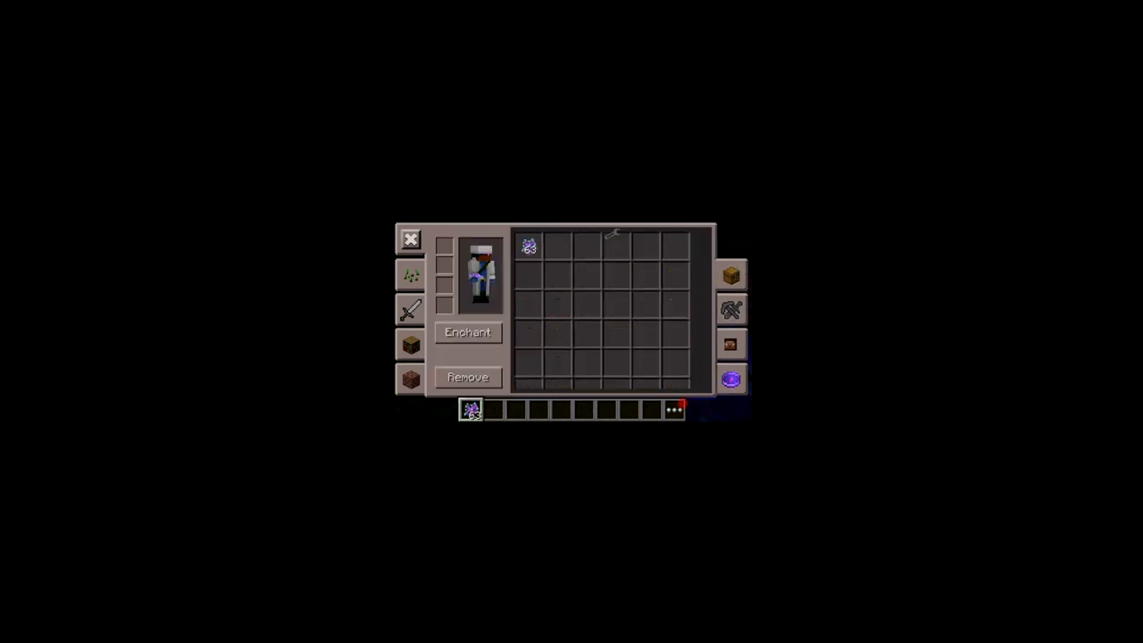
pyautogui.click(410, 275)
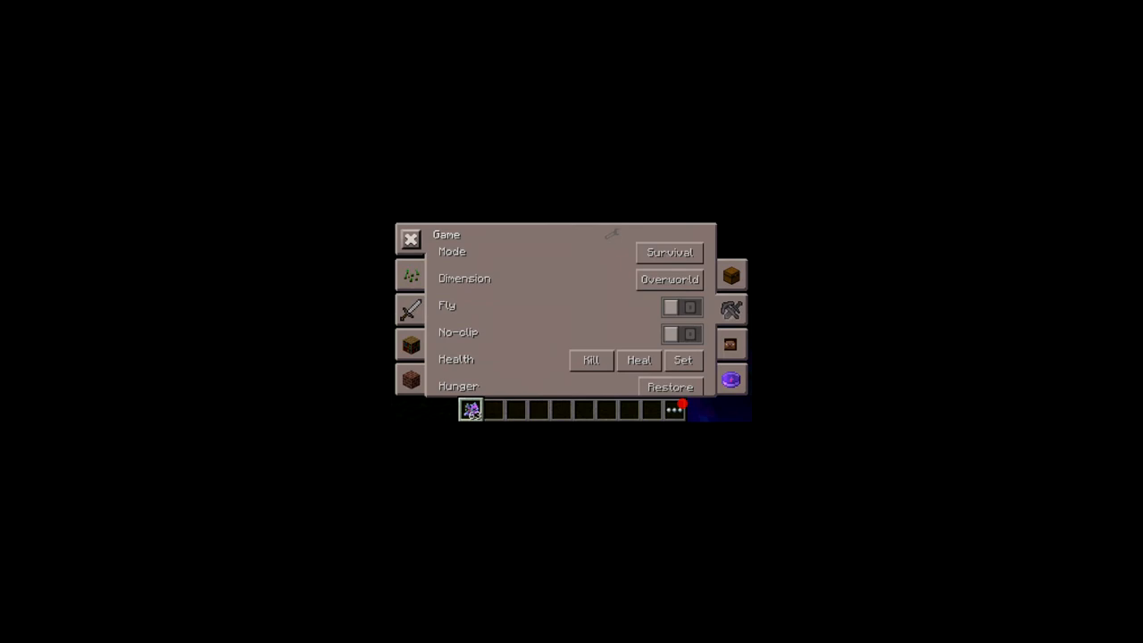
# Step: Drag the Time slider left to set the time of day earlier
pyautogui.scroll(-3)
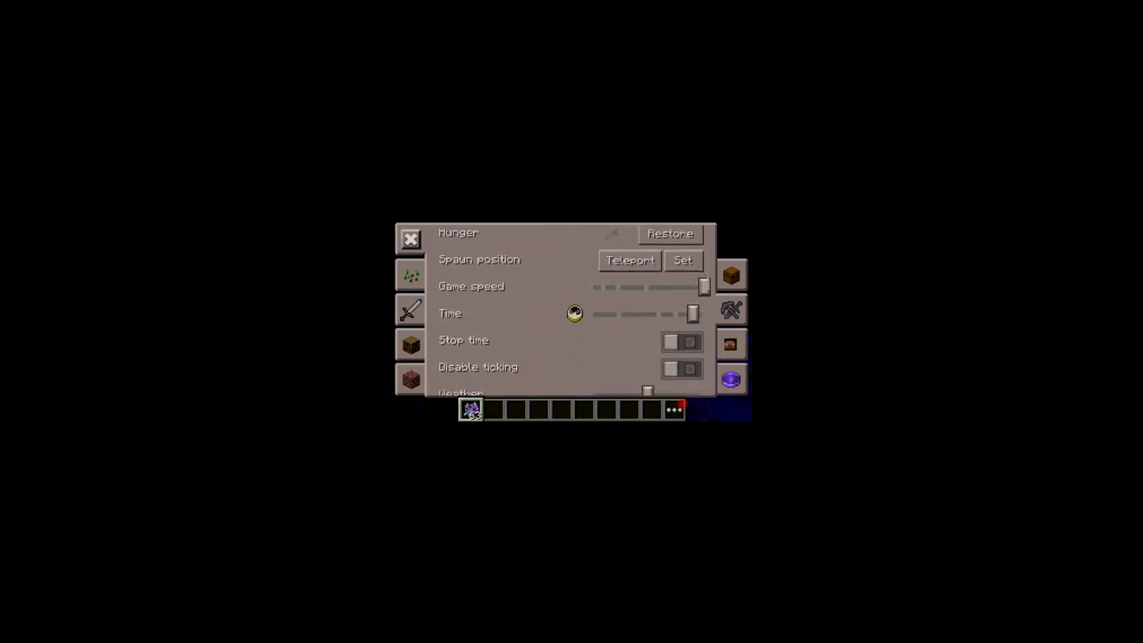
pyautogui.moveTo(692, 314); pyautogui.dragTo(619, 318)
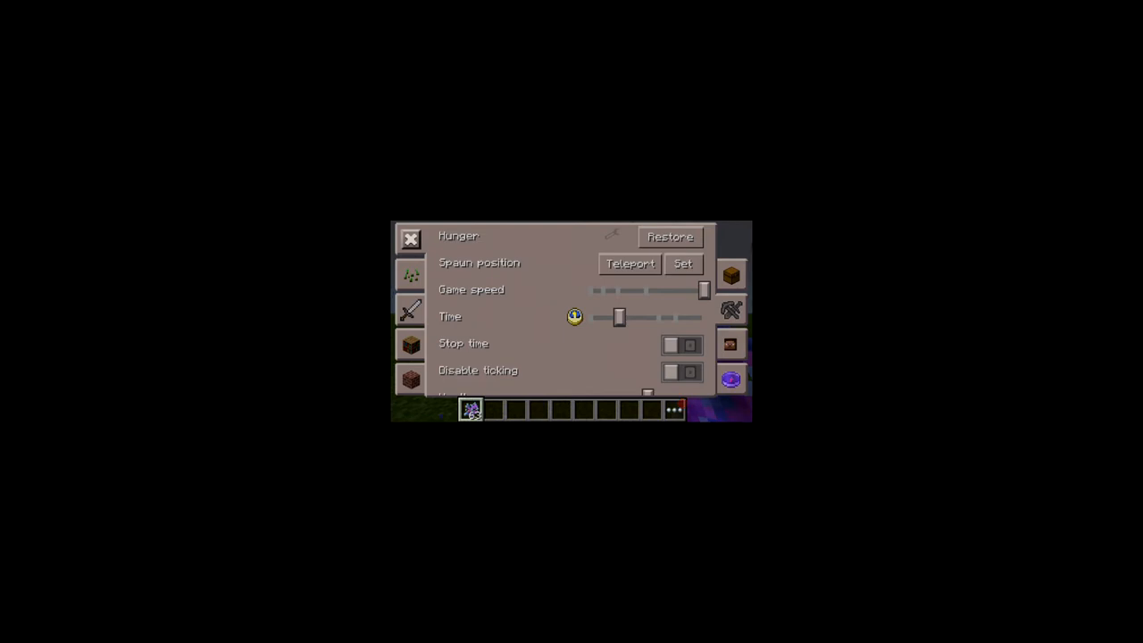
pyautogui.scroll(-3)
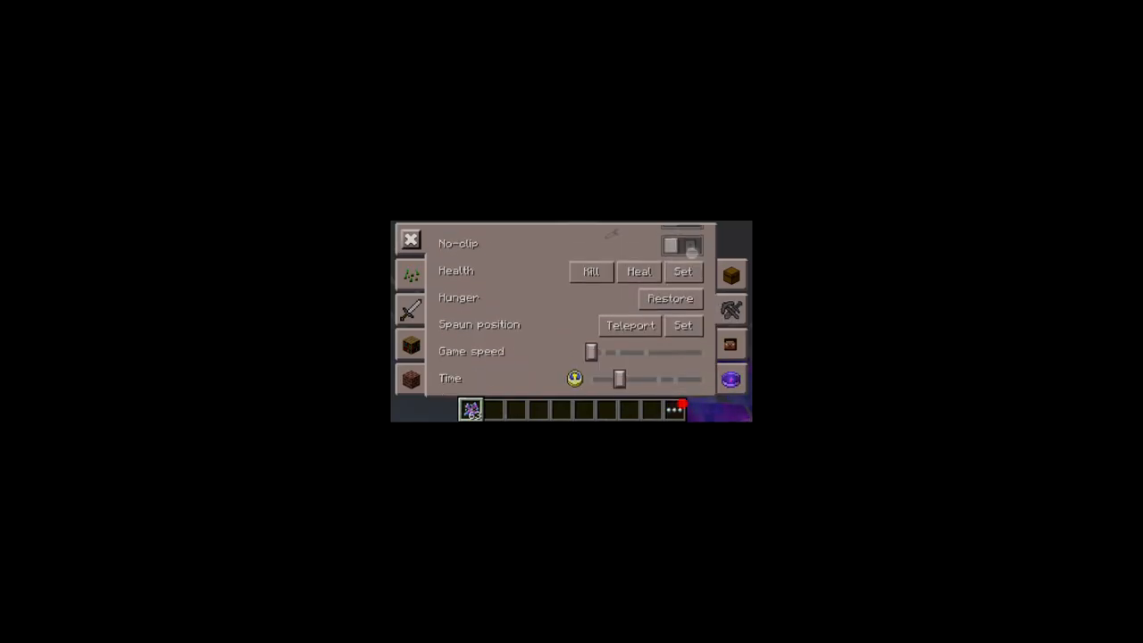
# Step: Nudge the Game speed slider slightly above minimum and scroll to the Stop time and Weather controls
pyautogui.scroll(-3)
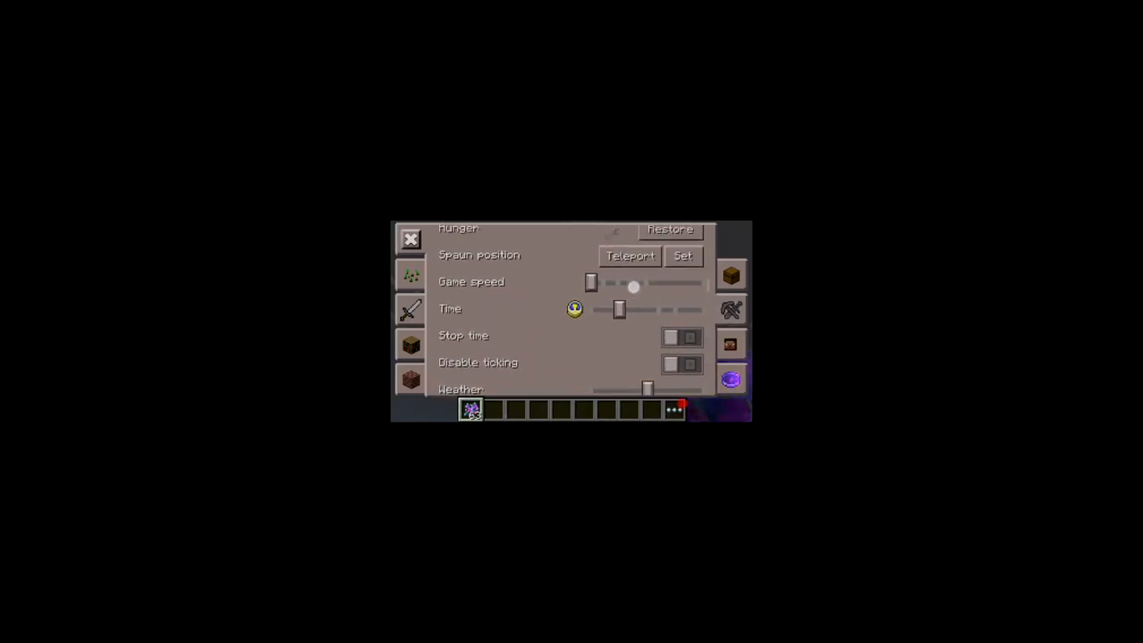
pyautogui.moveTo(633, 284); pyautogui.dragTo(619, 284)
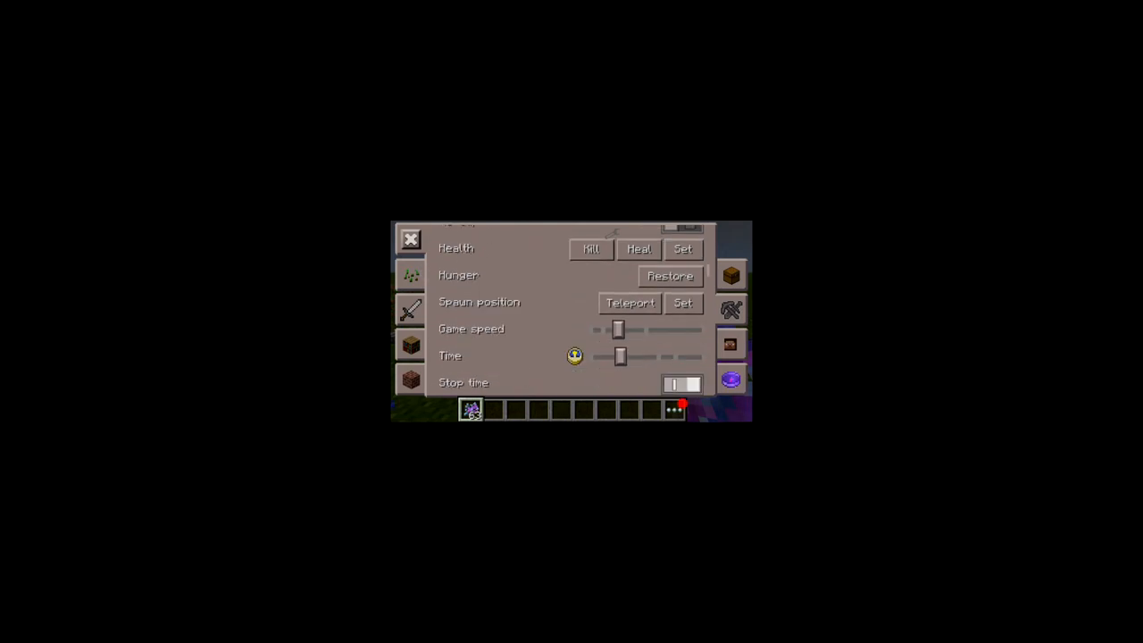
pyautogui.scroll(-3)
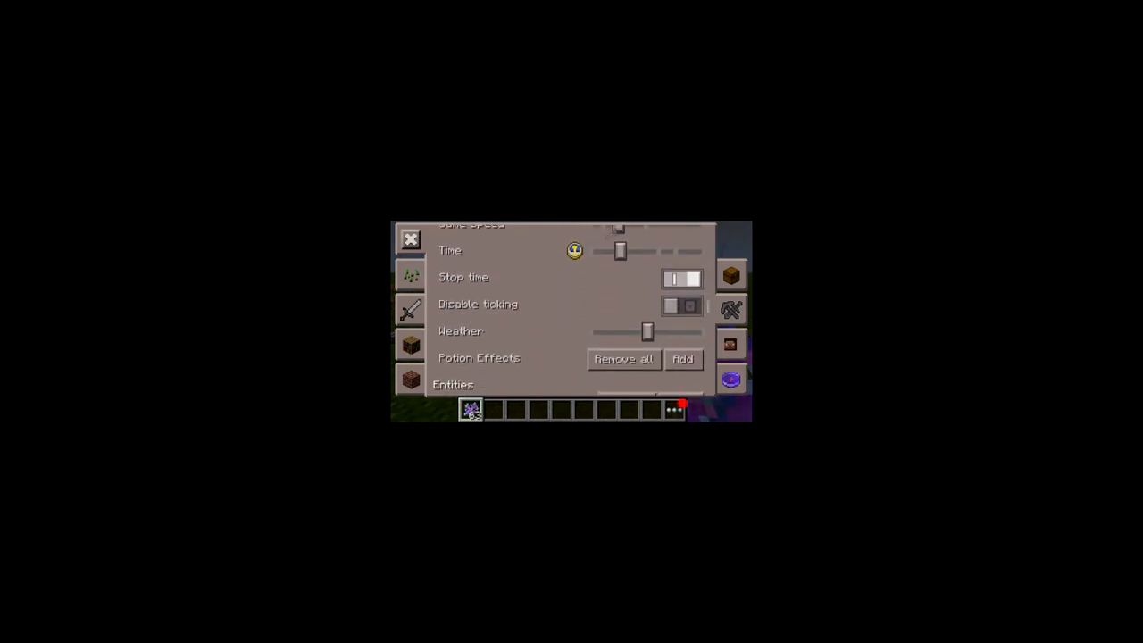
pyautogui.scroll(-3)
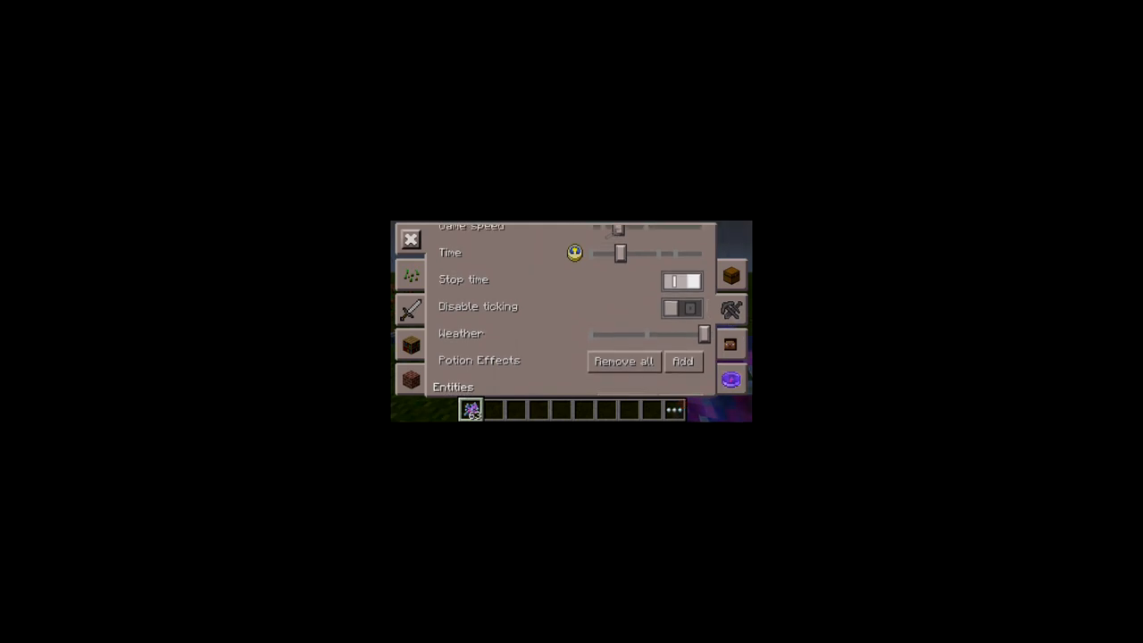
# Step: Reach the Entities section and browse the Spawn > Mobs list
pyautogui.scroll(-3)
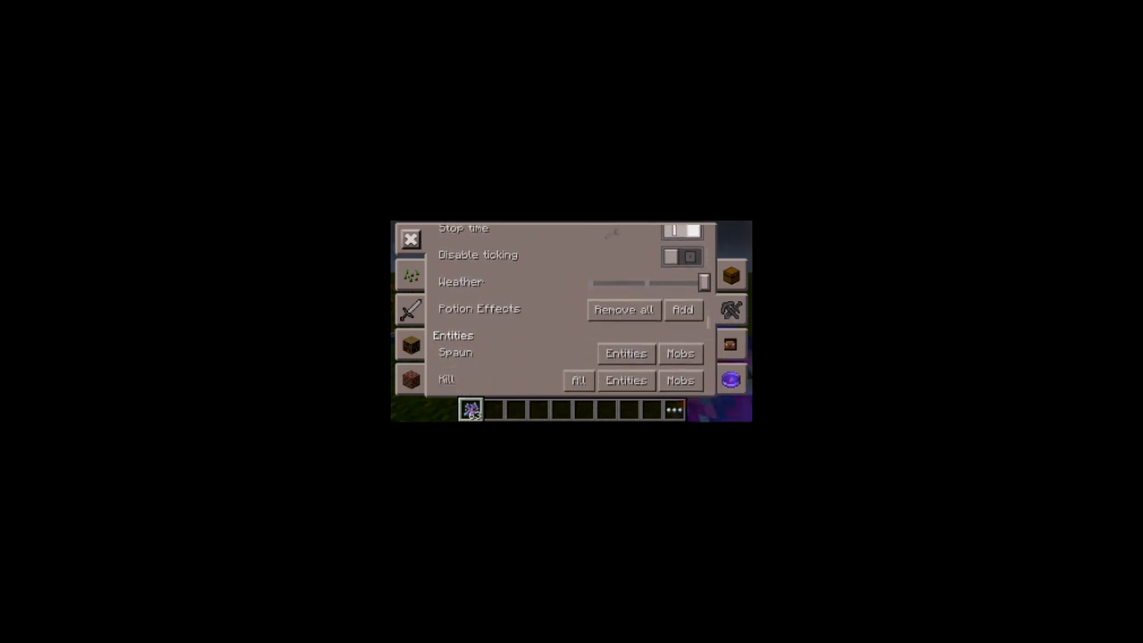
pyautogui.moveTo(703, 282); pyautogui.dragTo(681, 282)
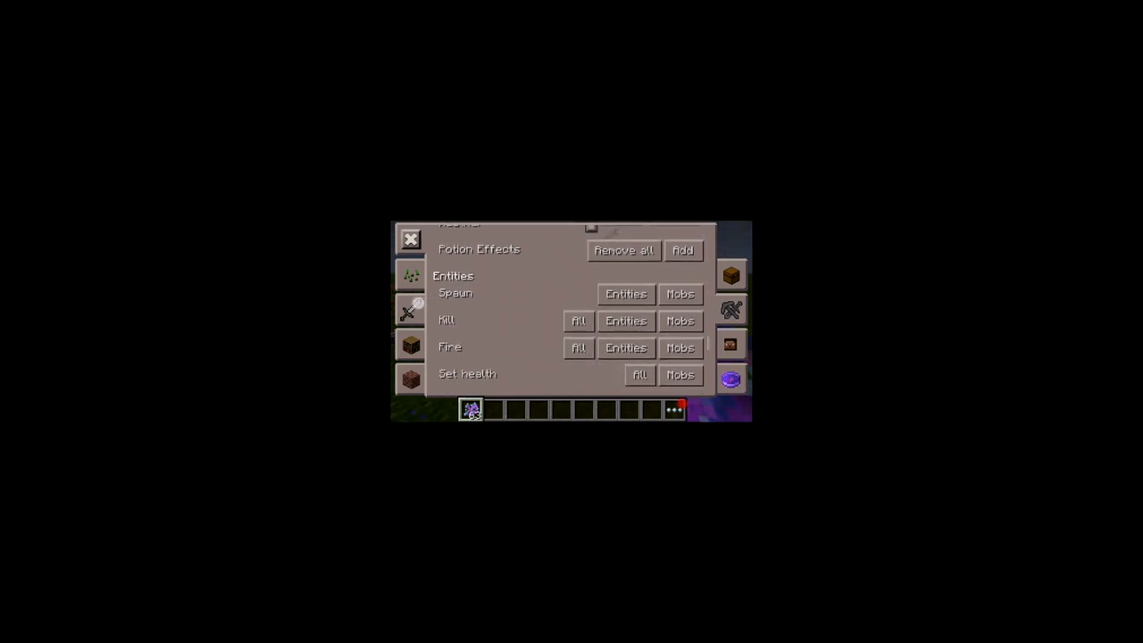
pyautogui.click(626, 294)
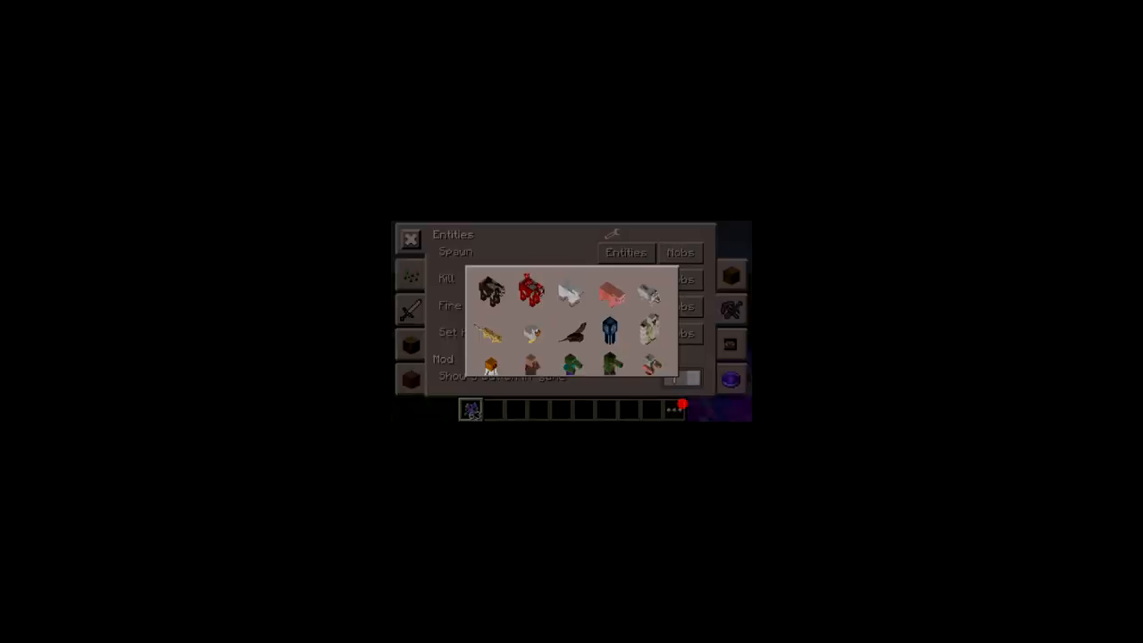
pyautogui.scroll(-3)
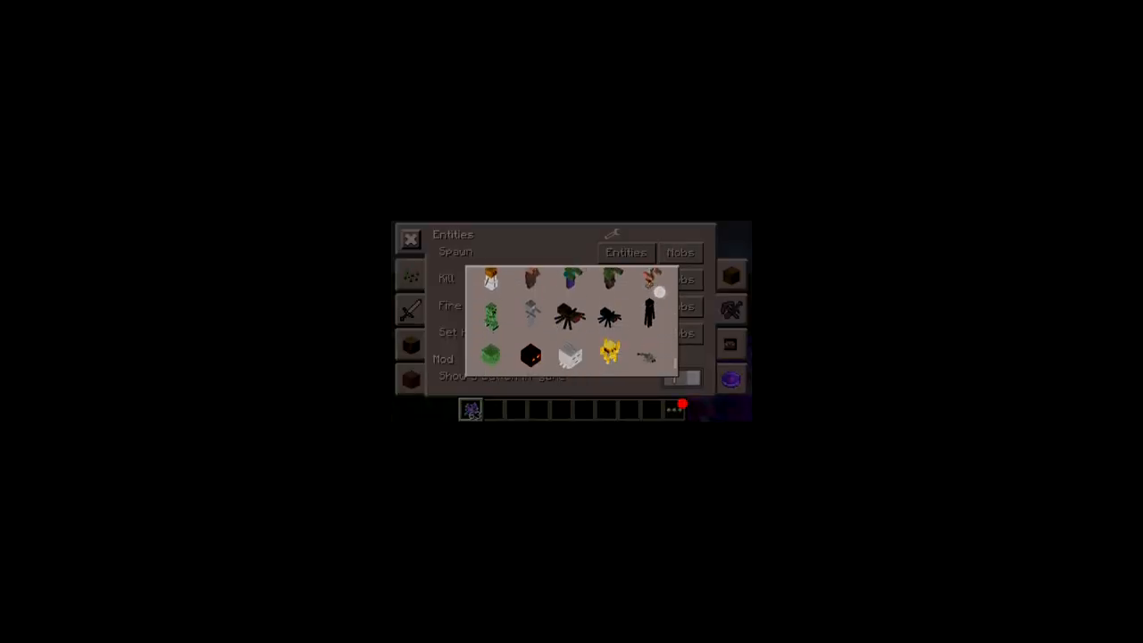
pyautogui.scroll(-3)
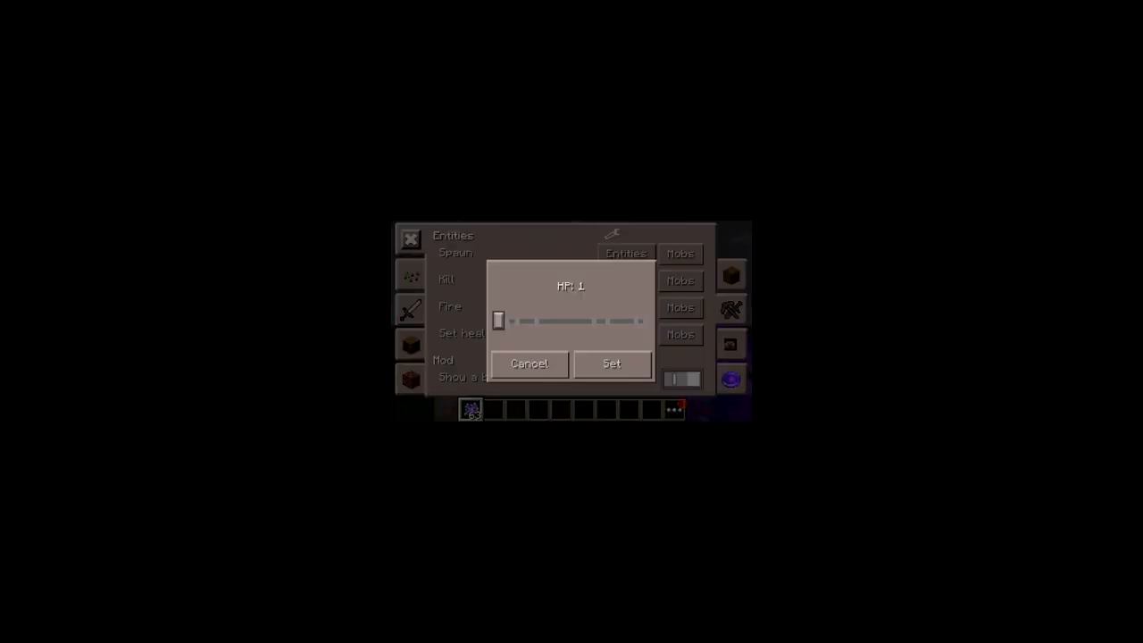
# Step: Raise the entity HP slider to 14 in the Set health dialog
pyautogui.moveTo(499, 321); pyautogui.dragTo(548, 324)
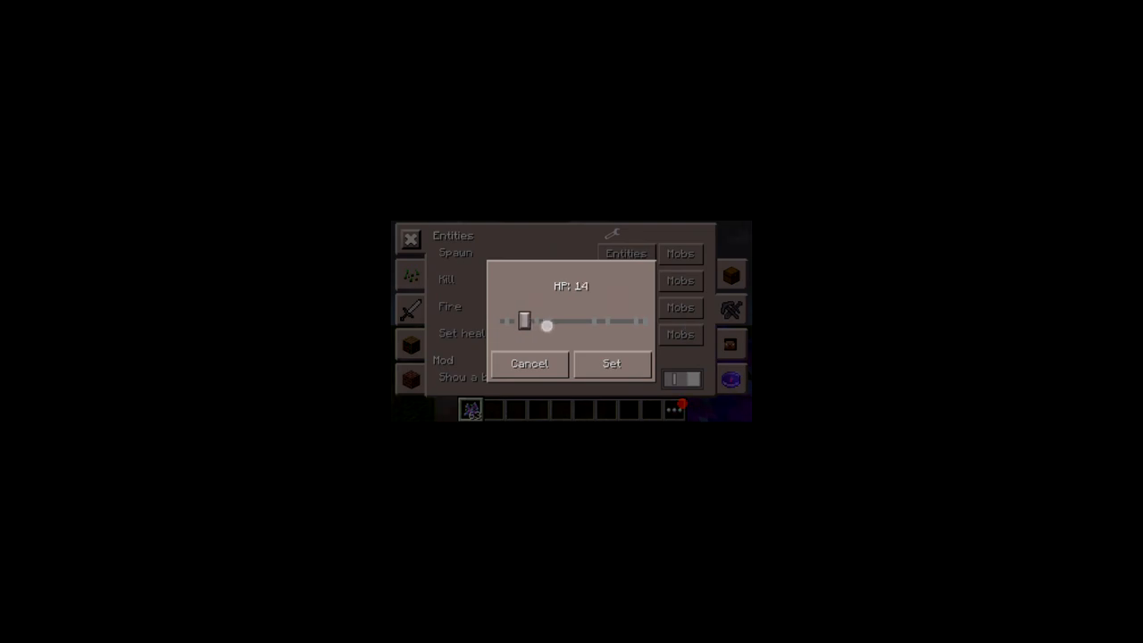